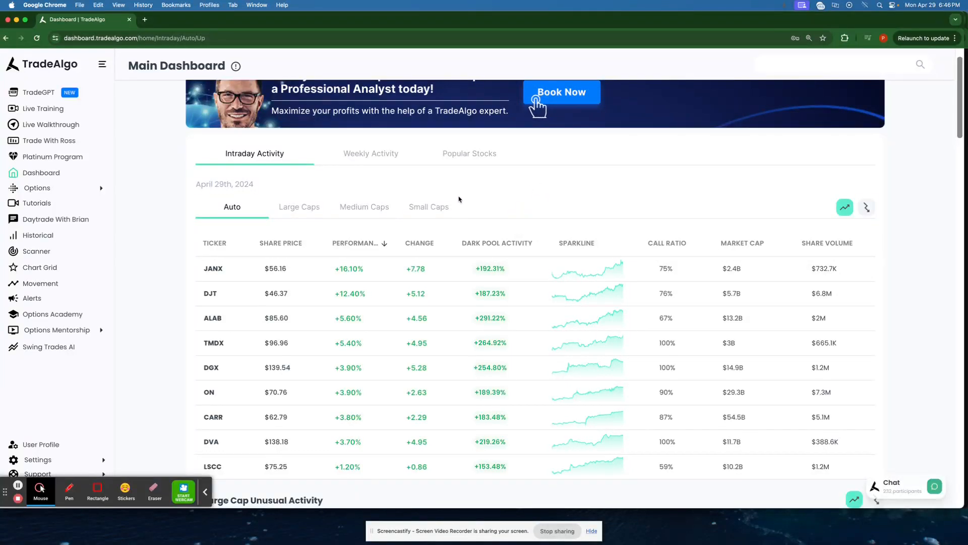
Cycle the intraday activity table through medium, small and large caps, then return to the mixed list.
{"action": "scroll", "scroll_direction": "down", "scroll_amount": 3}
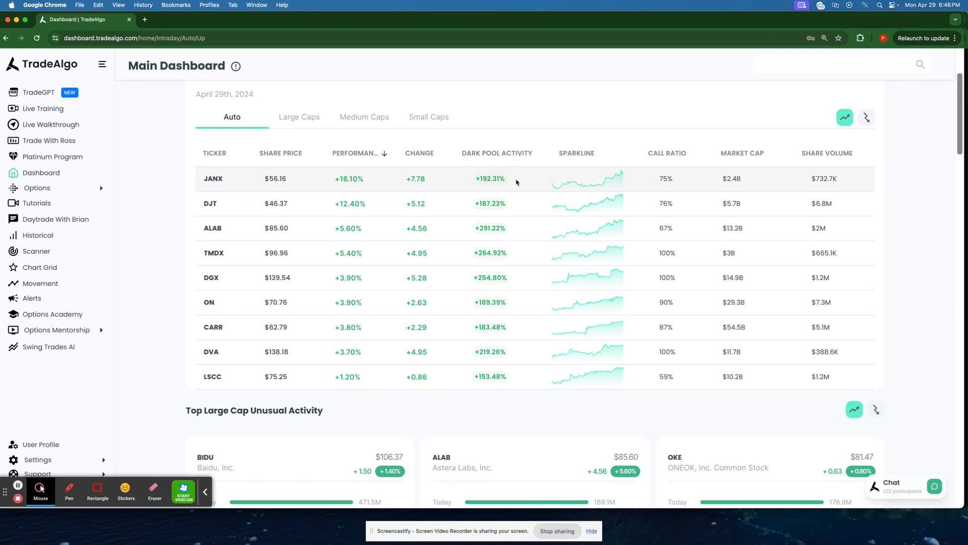
{"action": "mouse_move", "coordinate": [558, 79]}
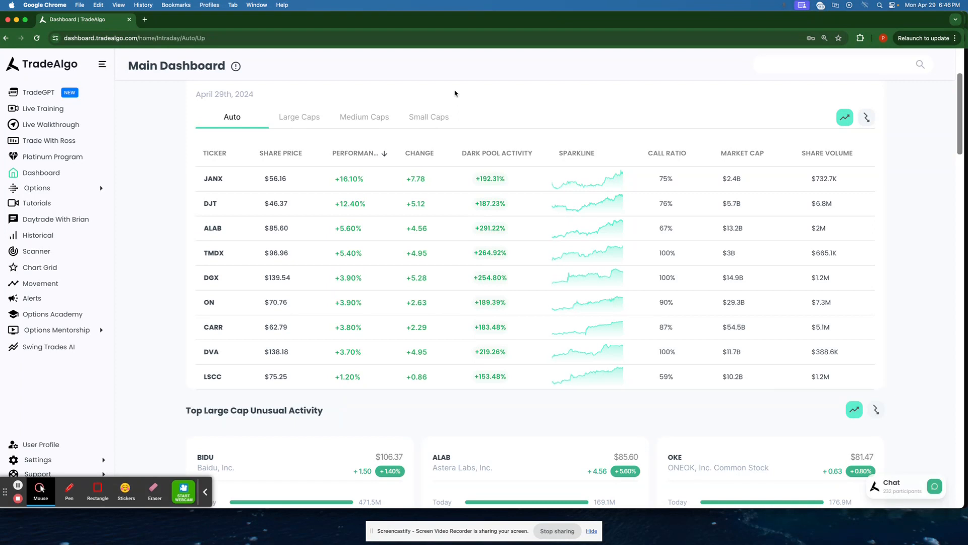
{"action": "mouse_move", "coordinate": [470, 96]}
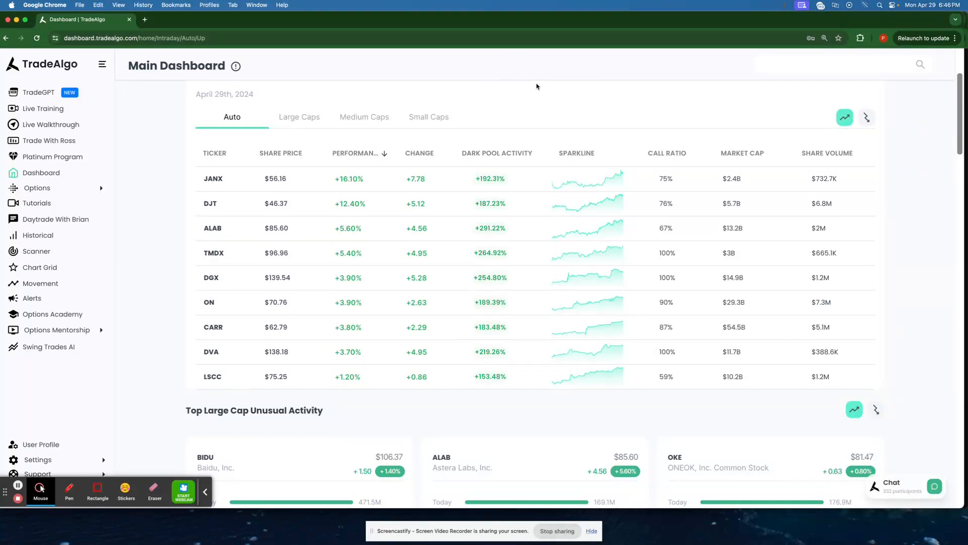
{"action": "mouse_move", "coordinate": [300, 117]}
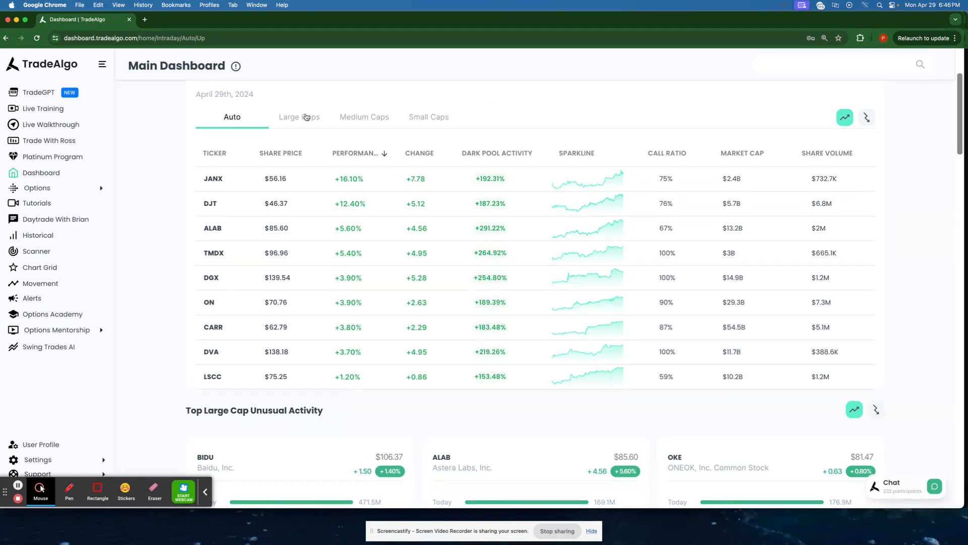
{"action": "left_click", "coordinate": [364, 224]}
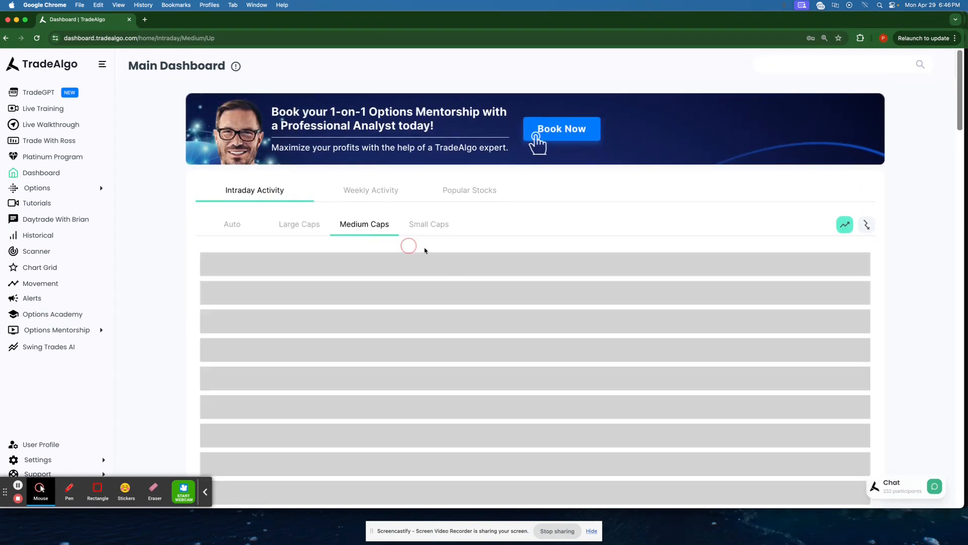
{"action": "left_click", "coordinate": [429, 224]}
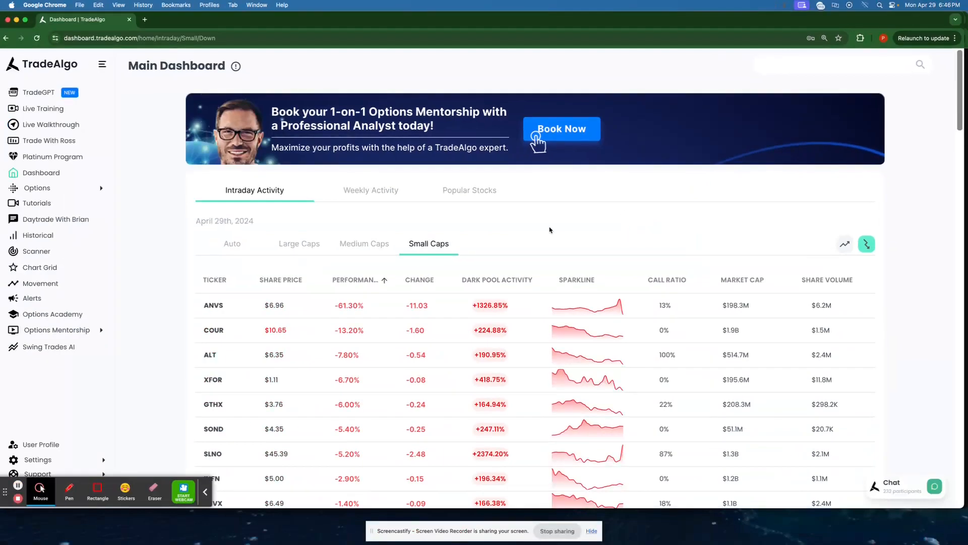
{"action": "left_click", "coordinate": [298, 243]}
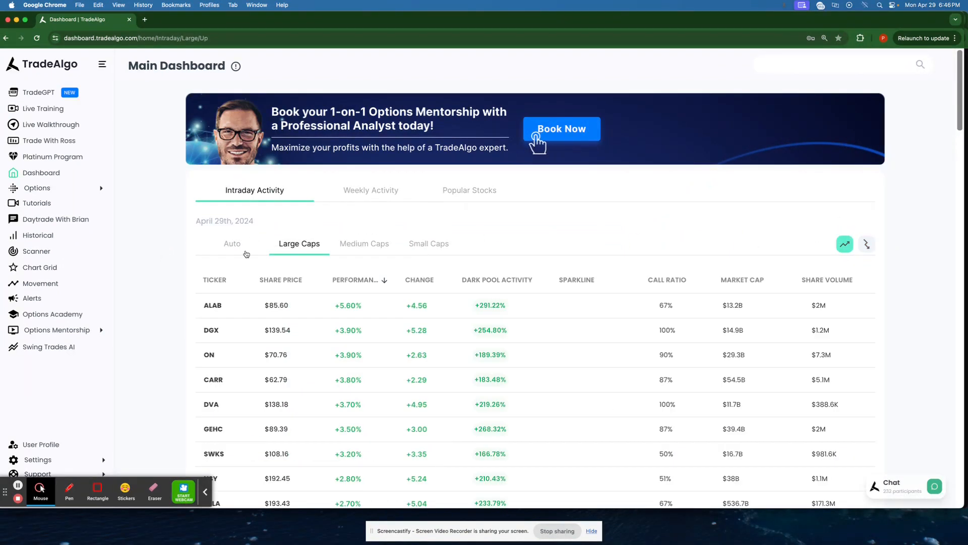
{"action": "left_click", "coordinate": [232, 243]}
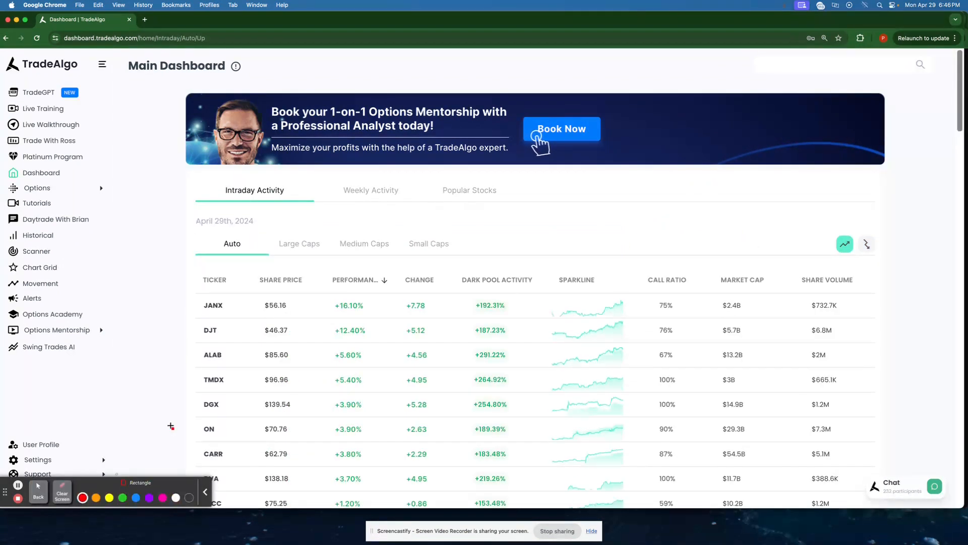
{"action": "scroll", "scroll_direction": "down", "scroll_amount": 3}
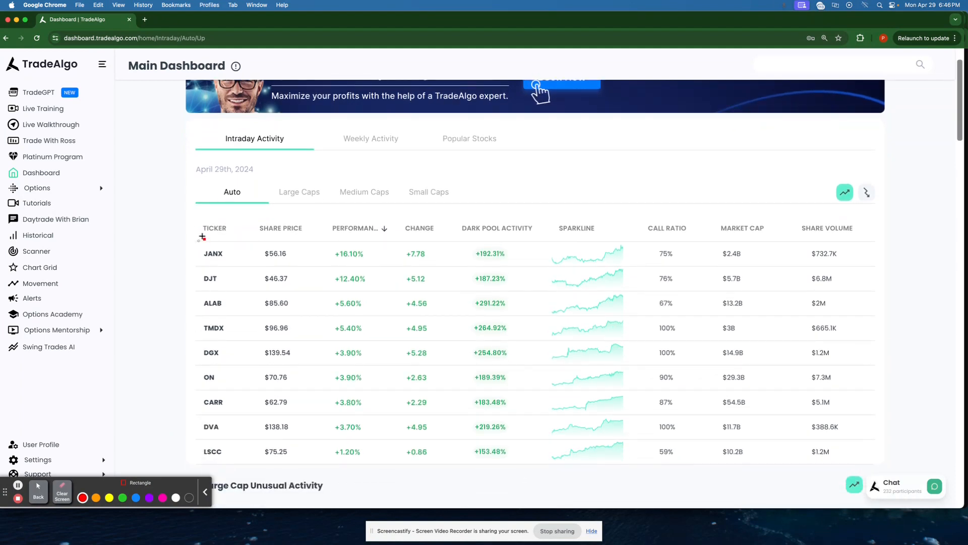
{"action": "left_click_drag", "start_coordinate": [200, 238], "coordinate": [881, 274]}
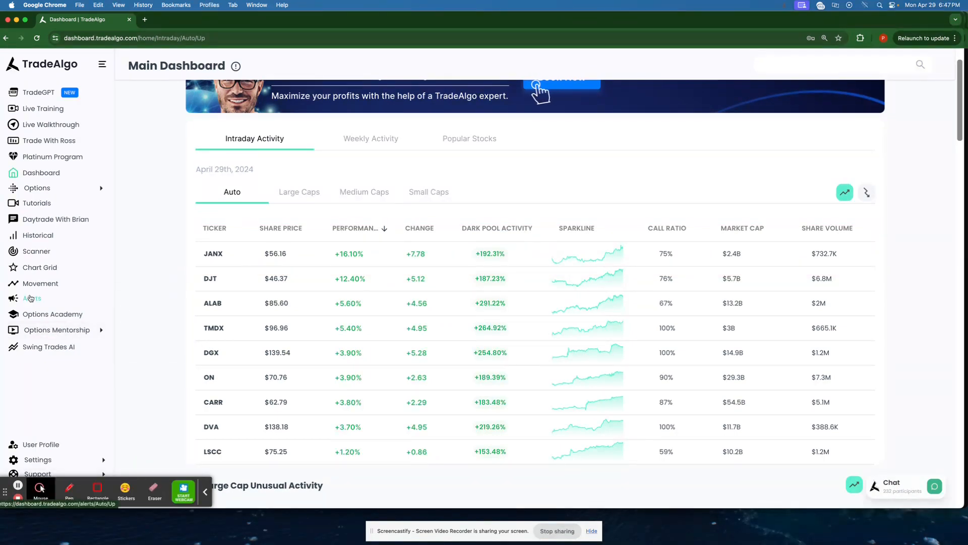
Switch to the Alerts page, set irregular activity alerts to all caps and find 'JANX' in the page.
{"action": "left_click", "coordinate": [31, 298]}
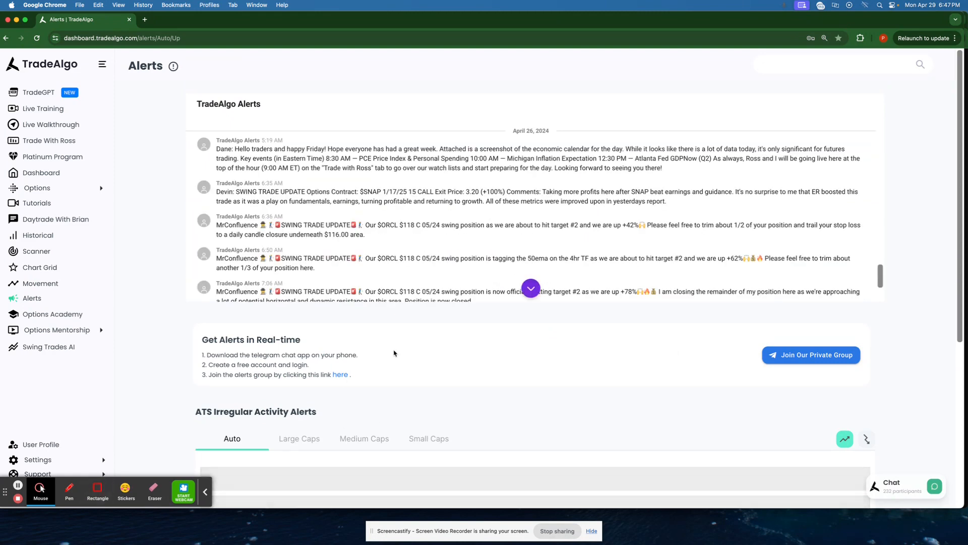
{"action": "scroll", "scroll_direction": "down", "scroll_amount": 3}
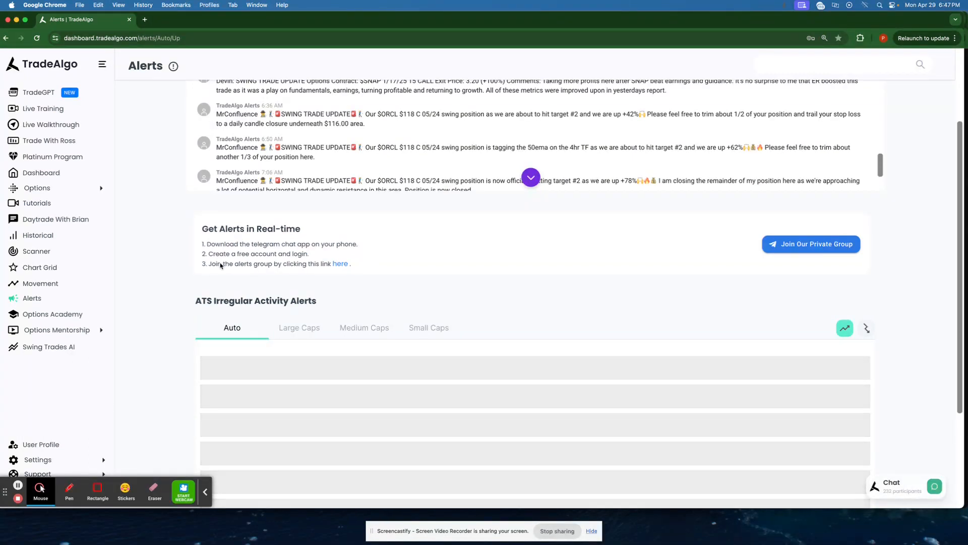
{"action": "left_click", "coordinate": [298, 326]}
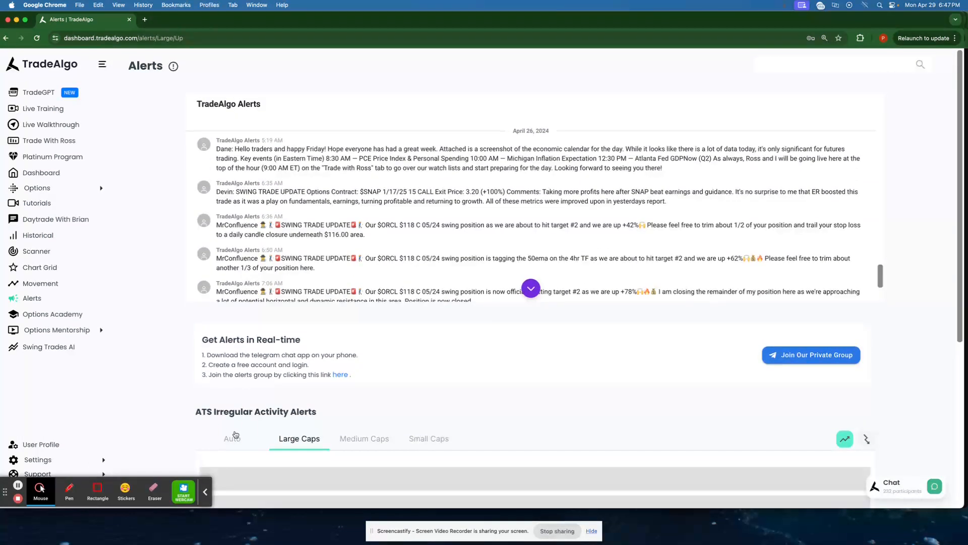
{"action": "left_click", "coordinate": [232, 439]}
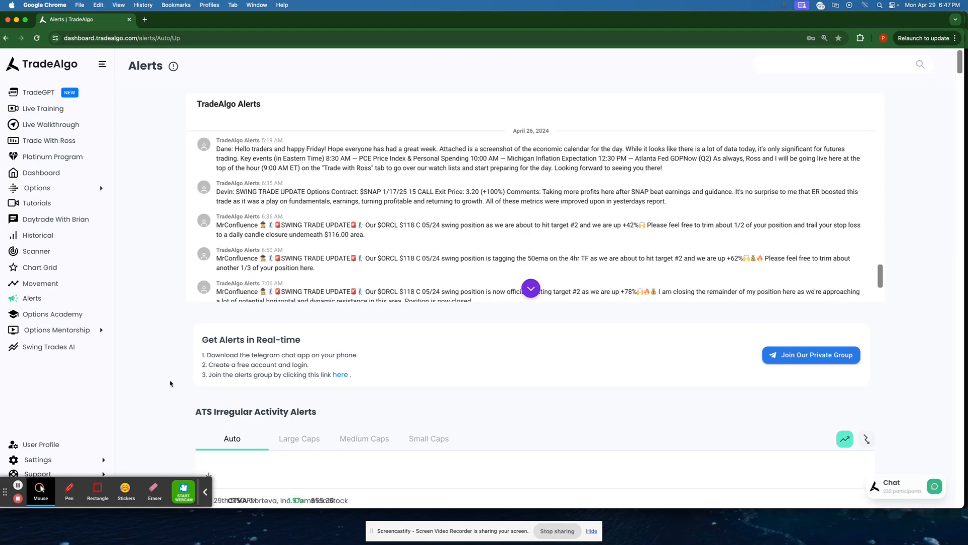
{"action": "type", "text": "J"}
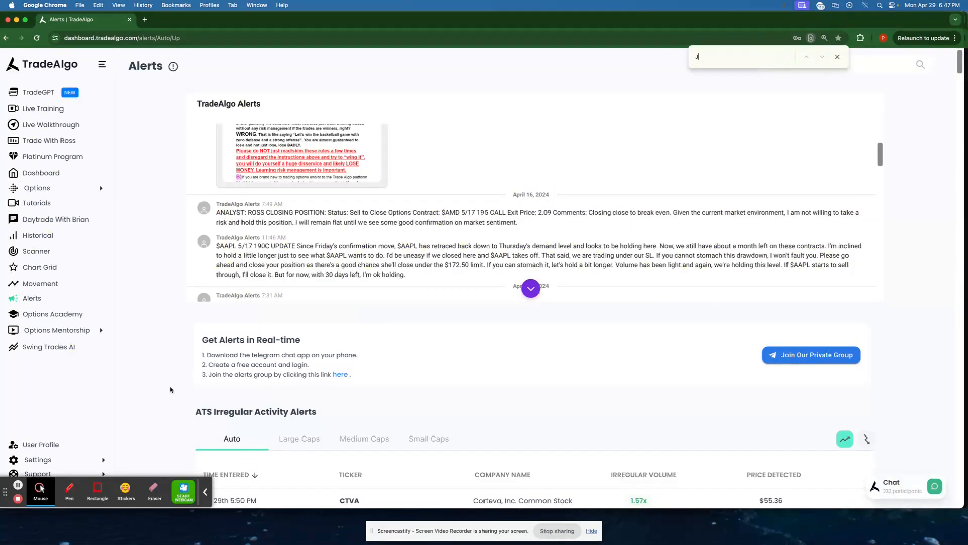
{"action": "type", "text": "ANX"}
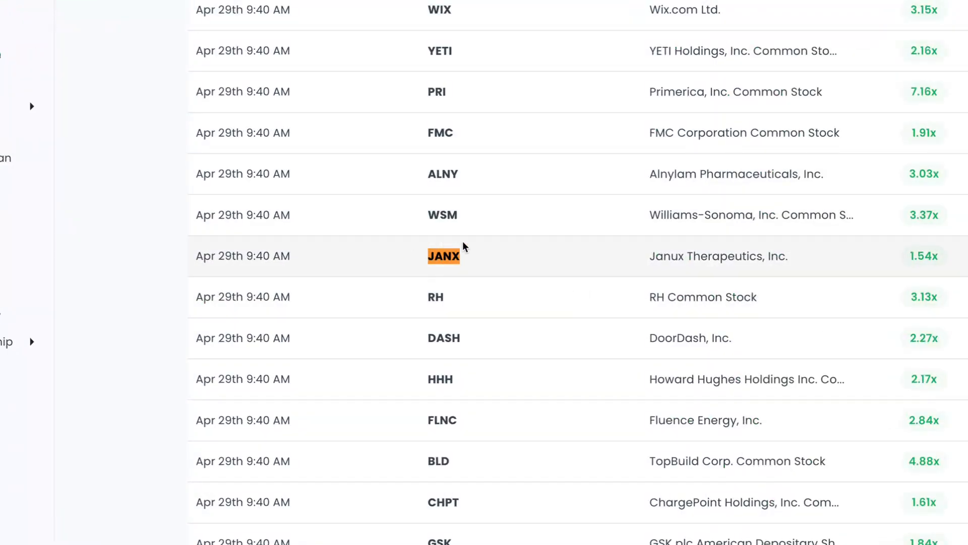
{"action": "mouse_move", "coordinate": [532, 289]}
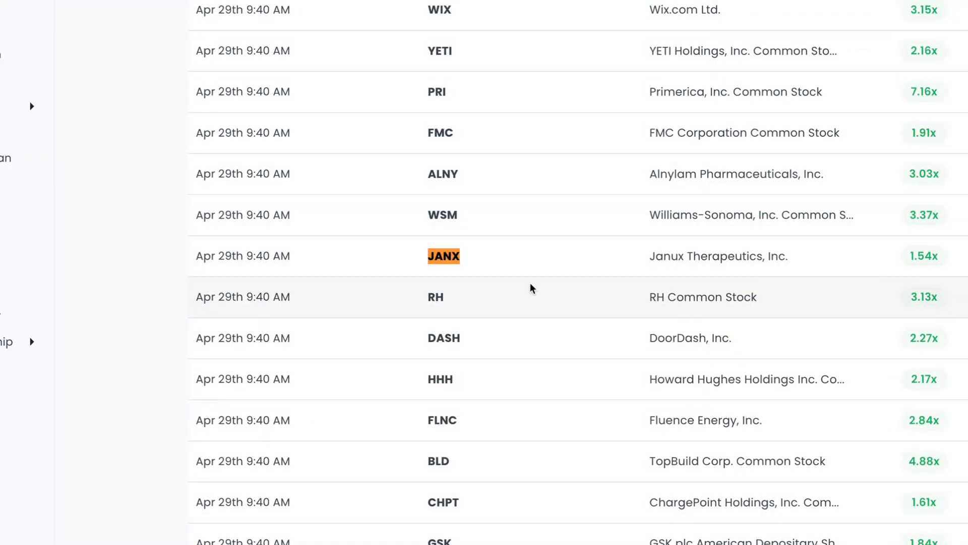
{"action": "mouse_move", "coordinate": [440, 241]}
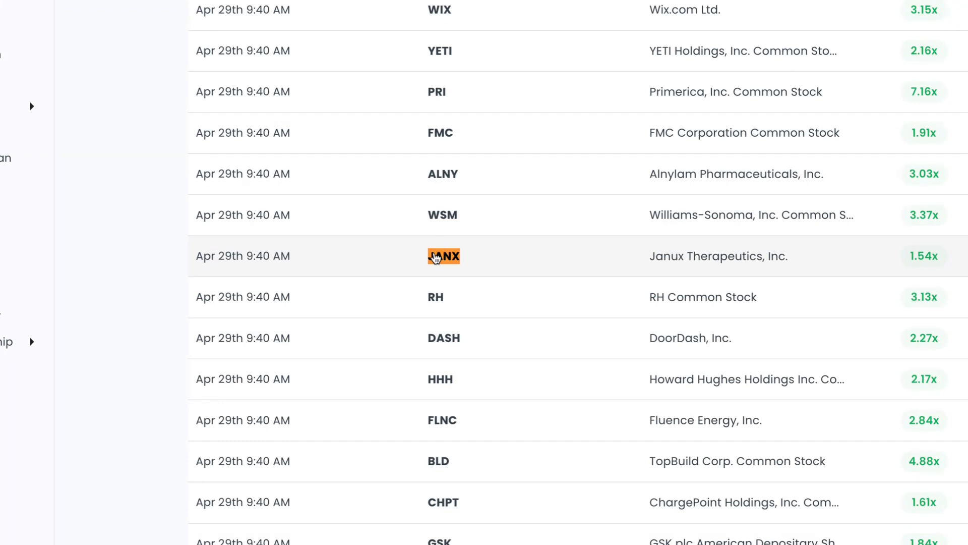
Go to the JANX company page and scroll down to its May 17, 2024 options chain.
{"action": "left_click", "coordinate": [444, 255]}
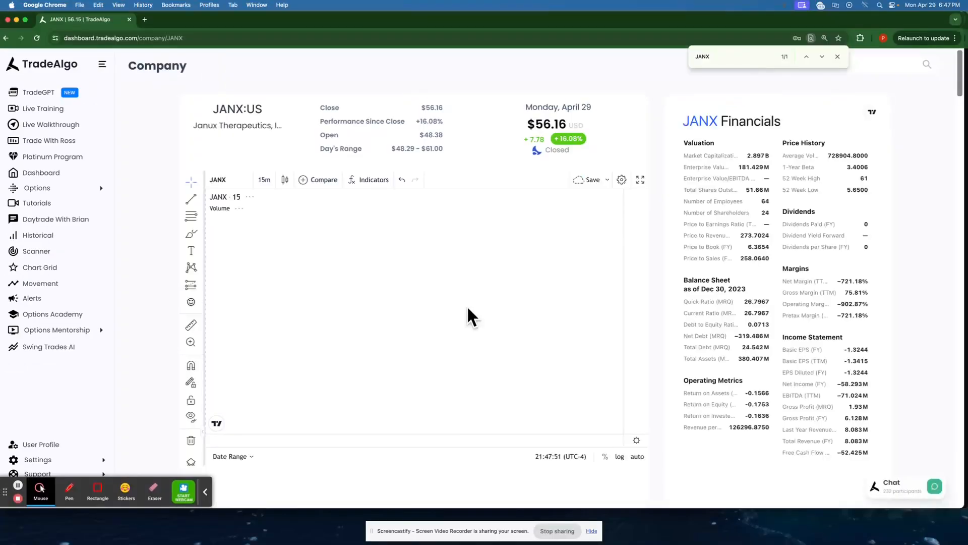
{"action": "scroll", "scroll_direction": "down", "scroll_amount": 3}
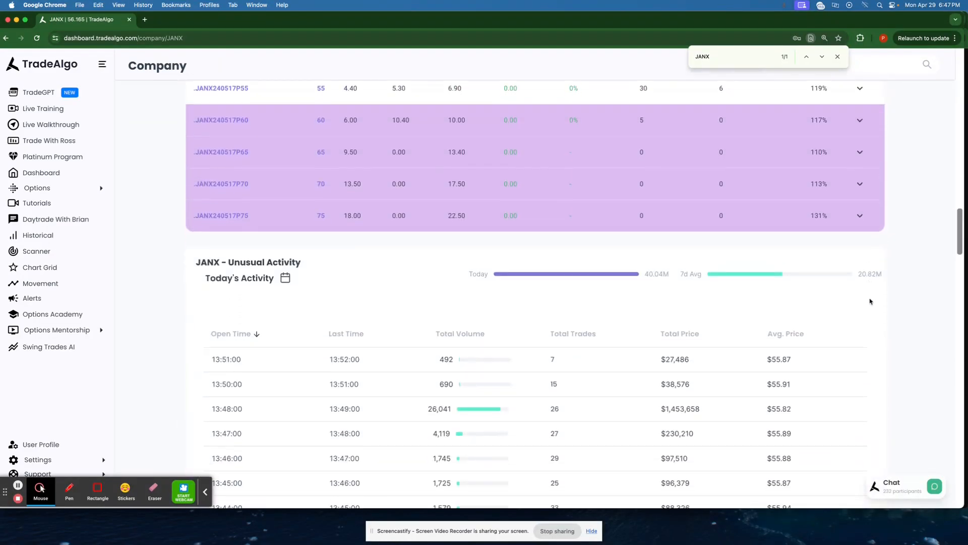
{"action": "scroll", "scroll_direction": "down", "scroll_amount": 3}
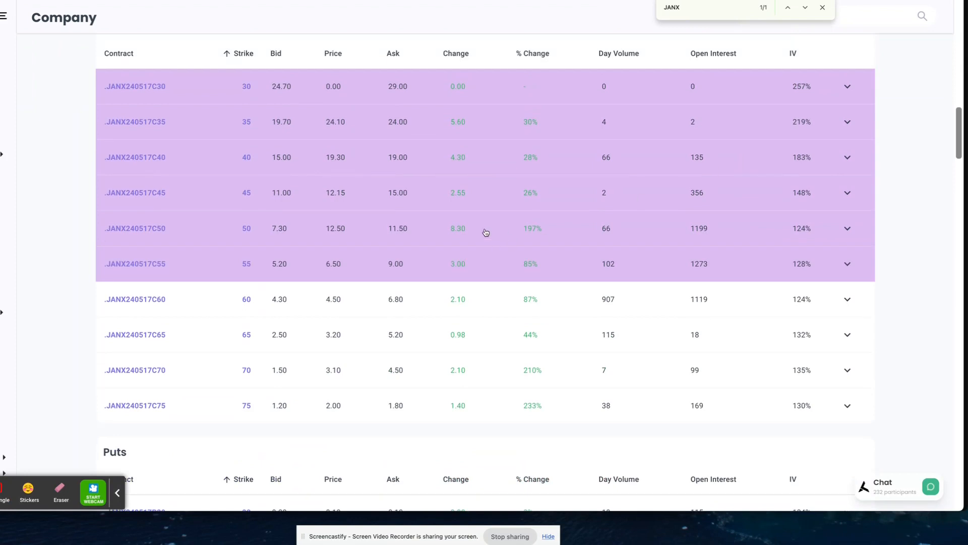
{"action": "mouse_move", "coordinate": [245, 343]}
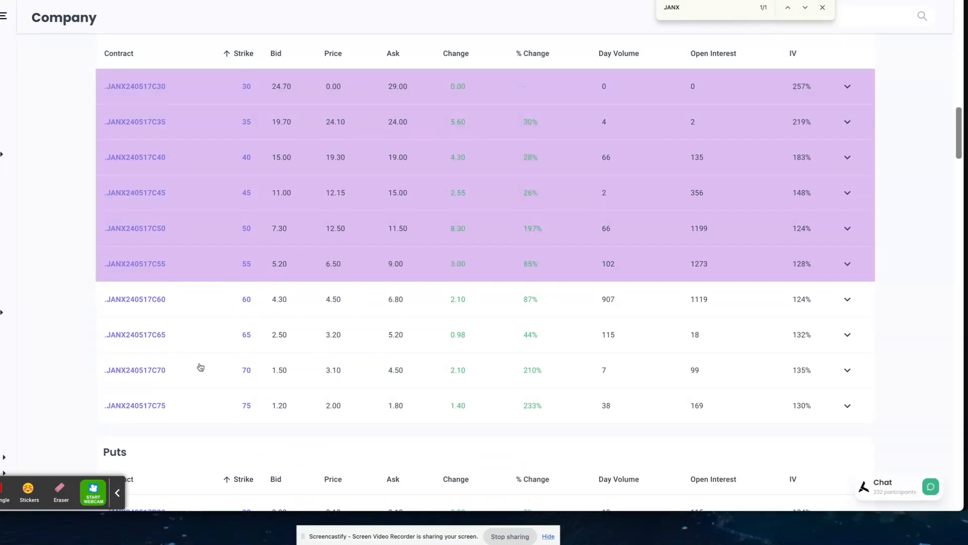
Expand the JANX240517C70 call contract and show its price chart as a line.
{"action": "left_click", "coordinate": [846, 370]}
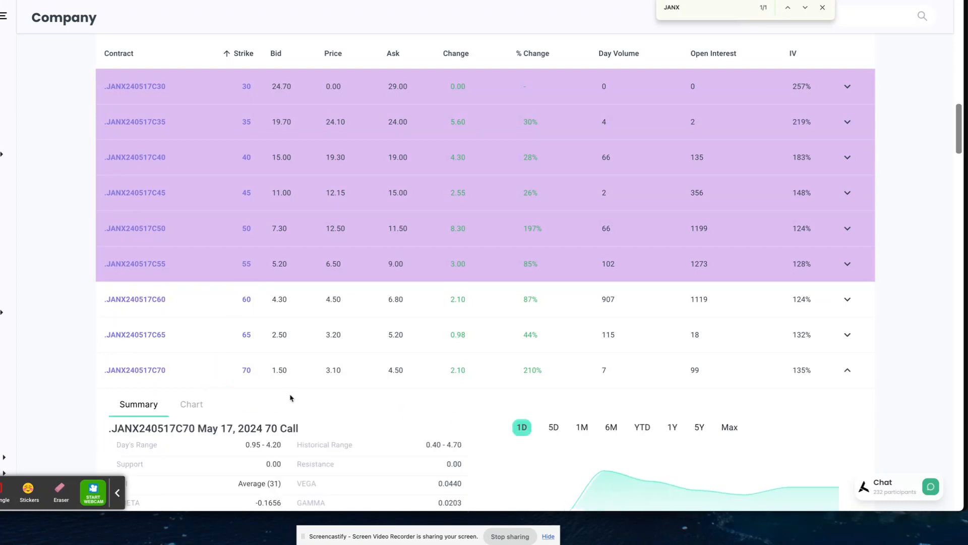
{"action": "left_click", "coordinate": [192, 403]}
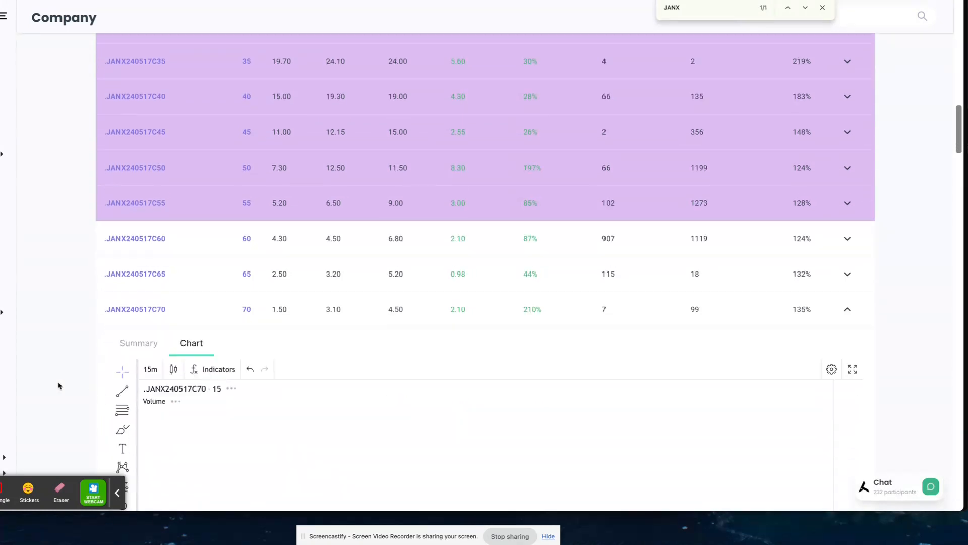
{"action": "left_click", "coordinate": [150, 369]}
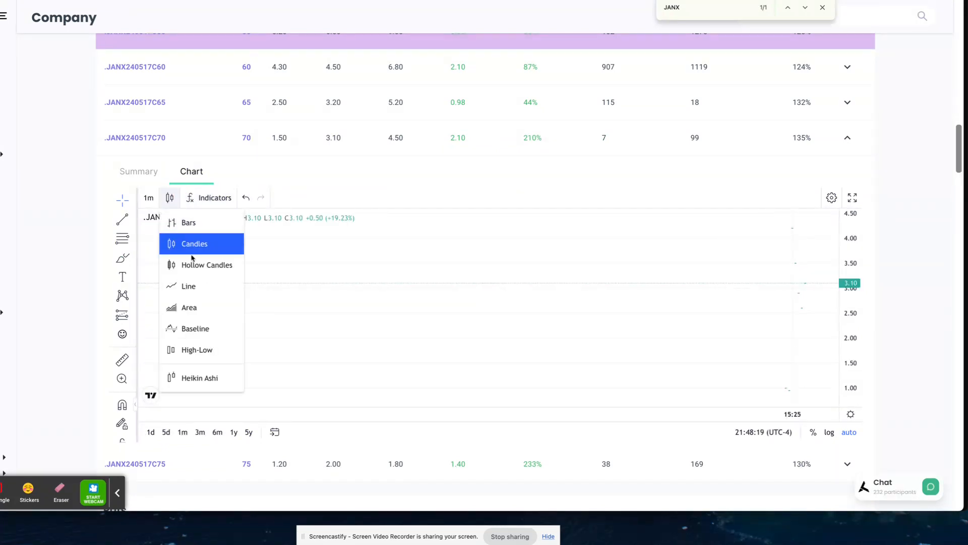
{"action": "left_click", "coordinate": [188, 285]}
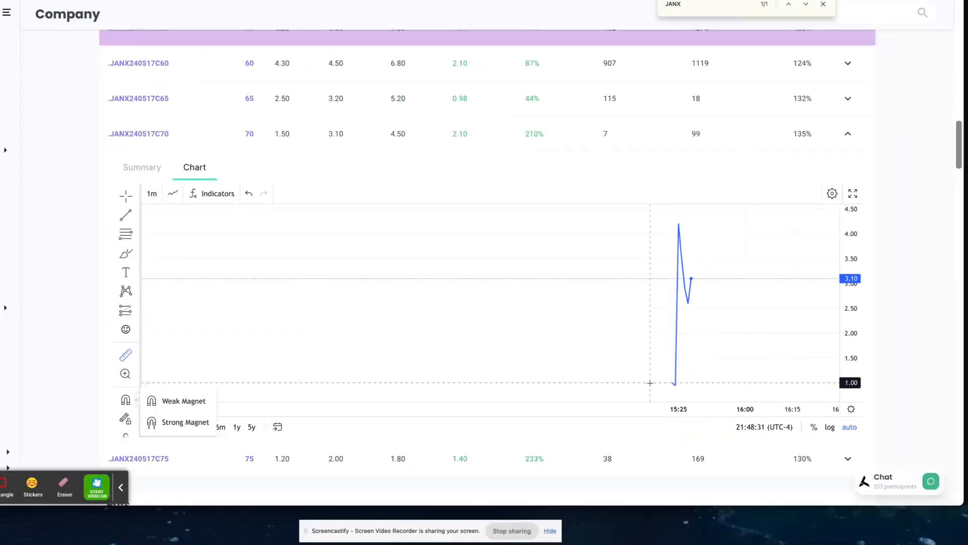
Enable magnet snapping to price points for measuring the contract's roughly 224% spike.
{"action": "left_click", "coordinate": [125, 400]}
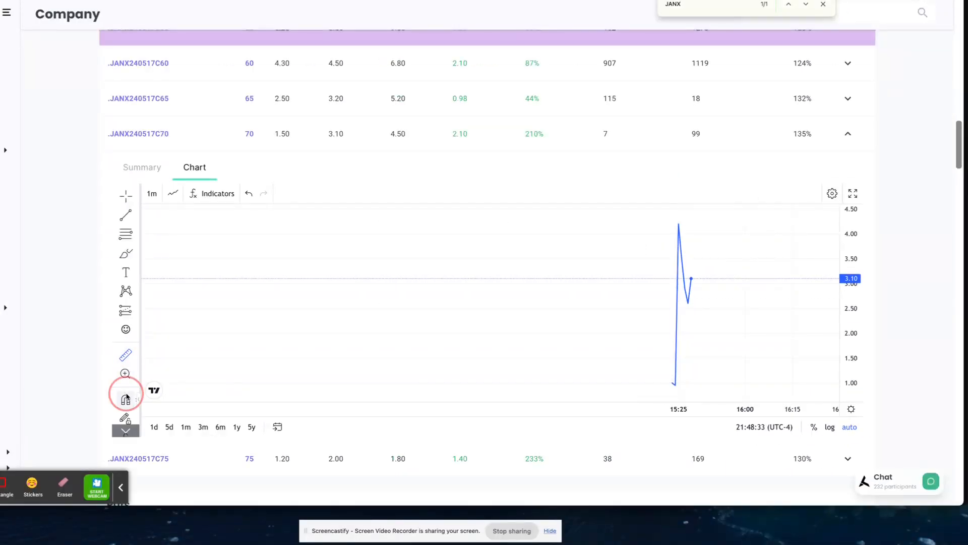
{"action": "left_click", "coordinate": [125, 399]}
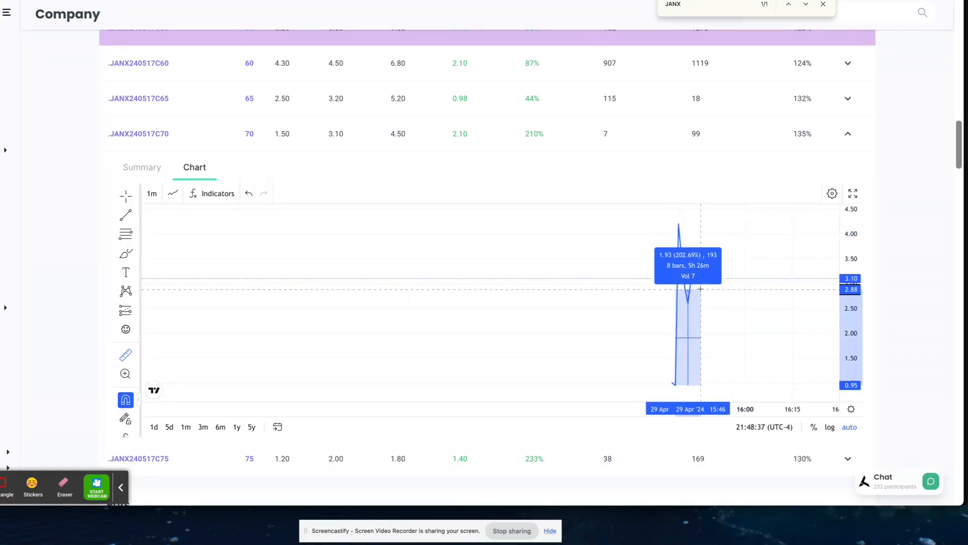
{"action": "scroll", "scroll_direction": "down", "scroll_amount": 3}
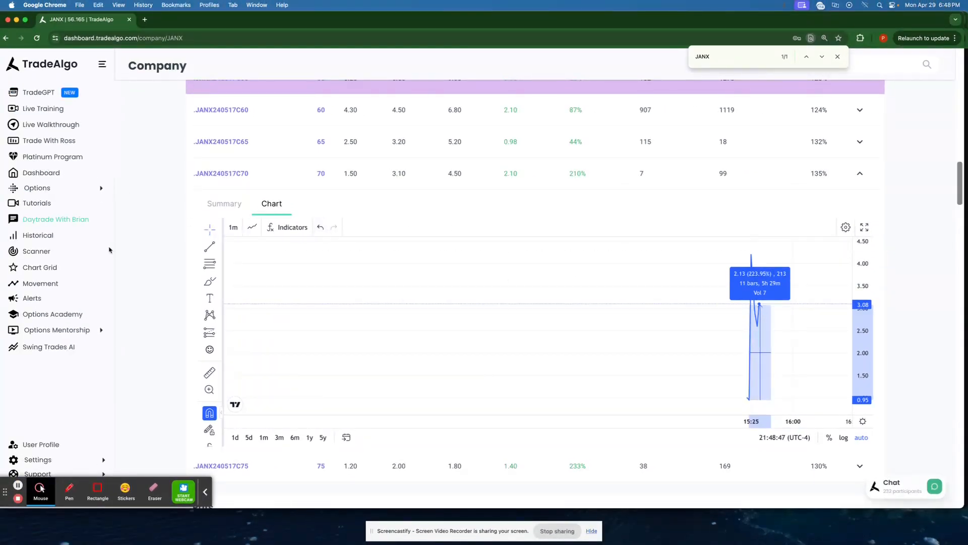
{"action": "mouse_move", "coordinate": [58, 292]}
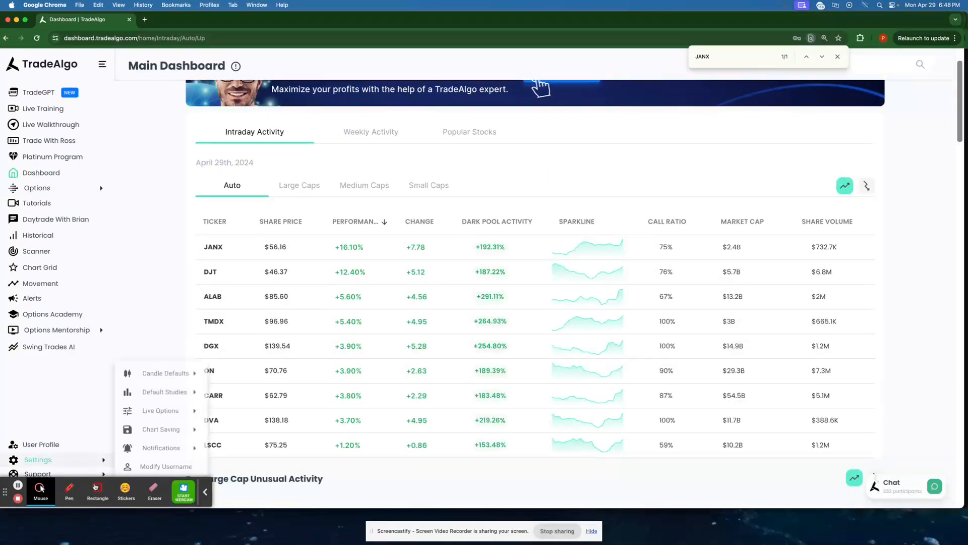
Highlight the JANX and DJT rows leading the intraday activity table.
{"action": "left_click_drag", "start_coordinate": [179, 256], "coordinate": [500, 285]}
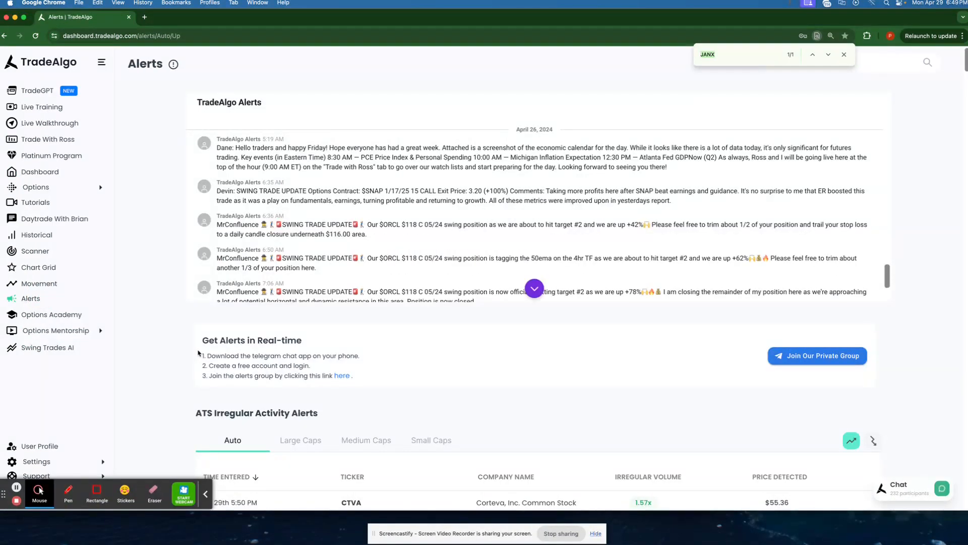
Search the Alerts page for 'DJT' to reach the DJT company page.
{"action": "type", "text": "DJT"}
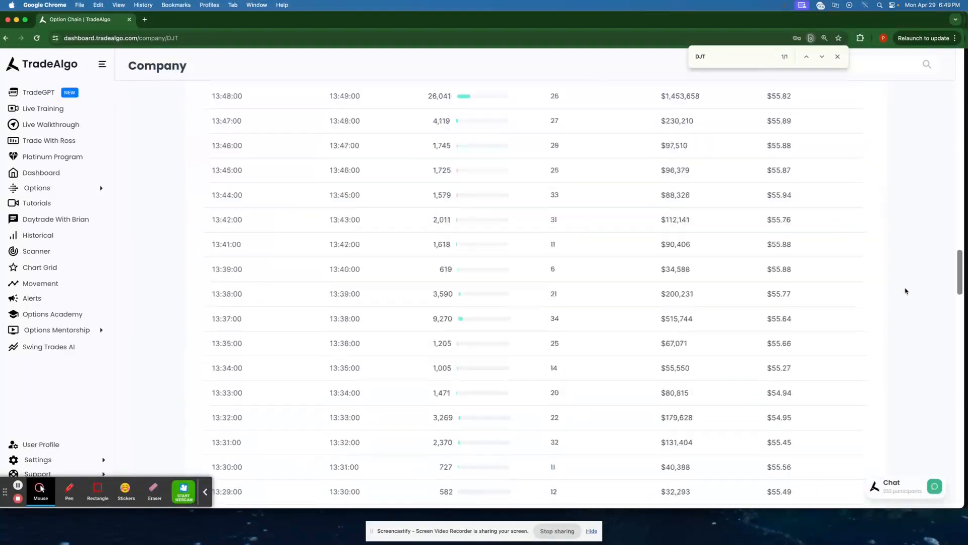
Scroll back up the DJT page and show the browser's extensions list over the Main Dashboard.
{"action": "scroll", "scroll_direction": "up", "scroll_amount": 3}
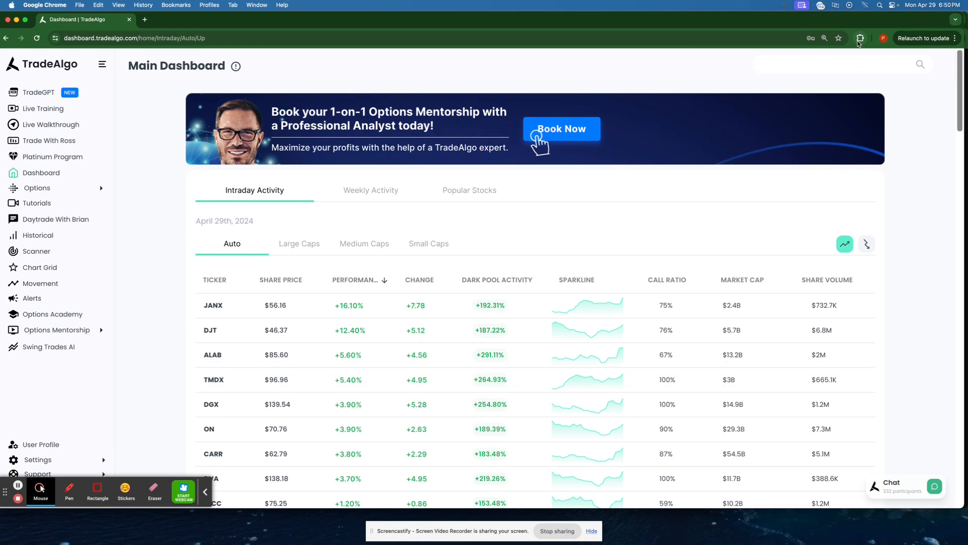
{"action": "left_click", "coordinate": [859, 37]}
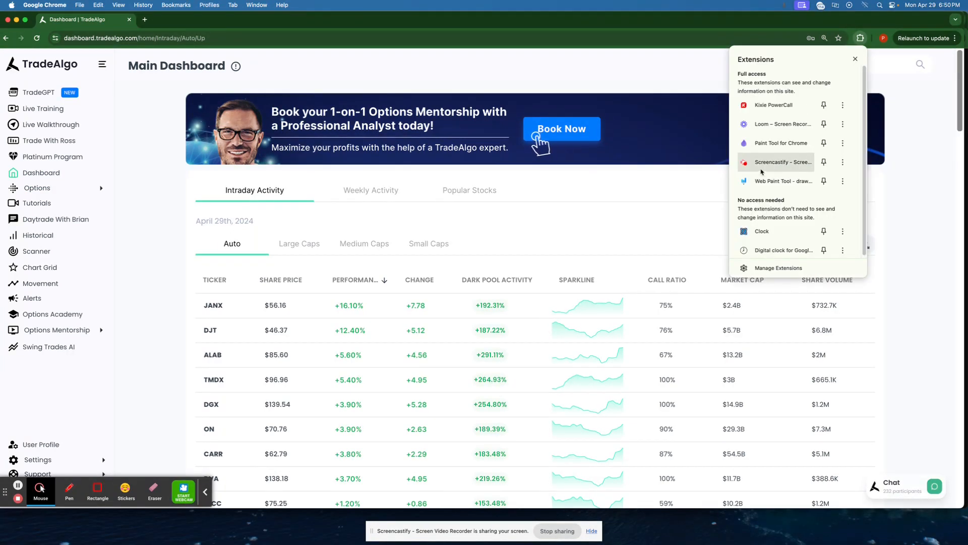